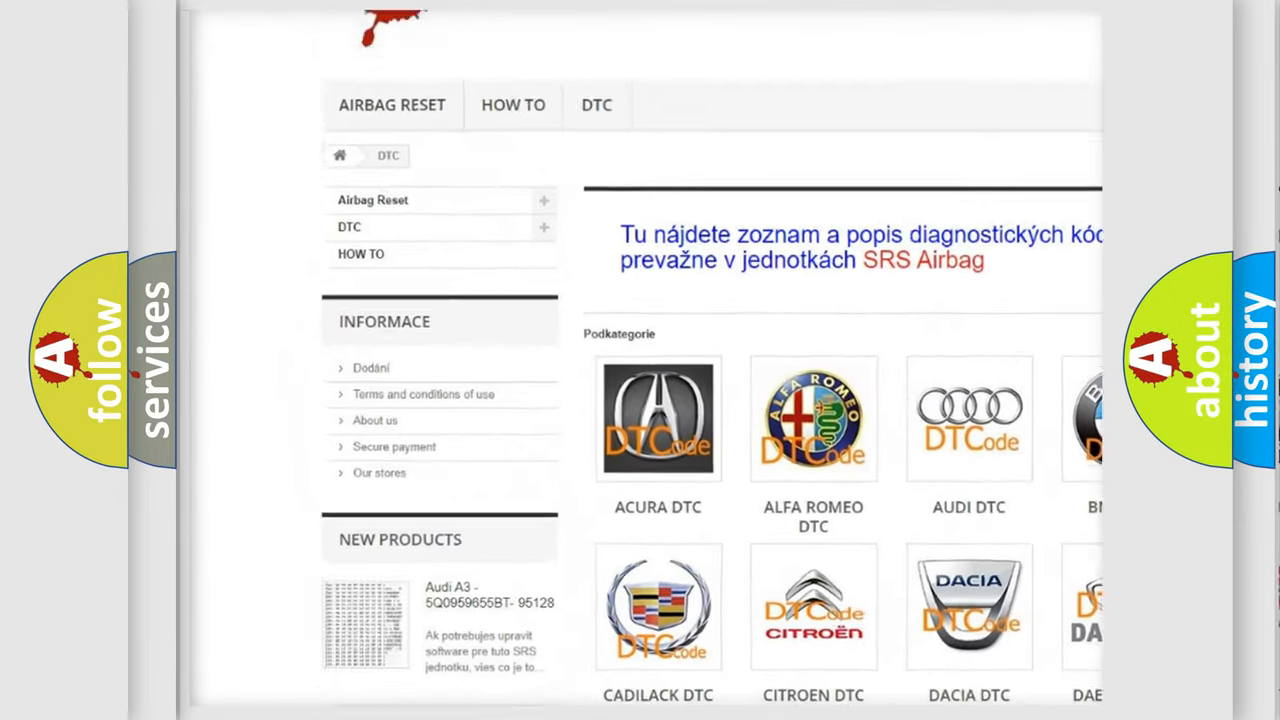
scroll("down", 3)
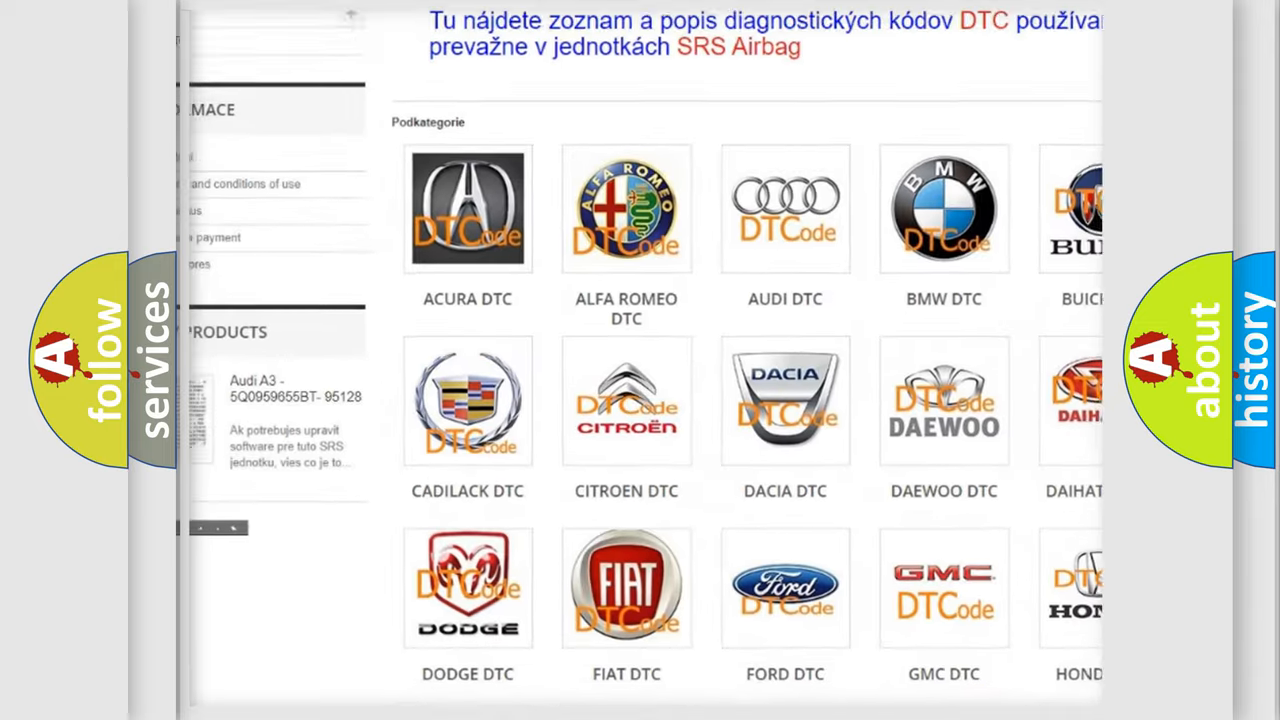
scroll("down", 3)
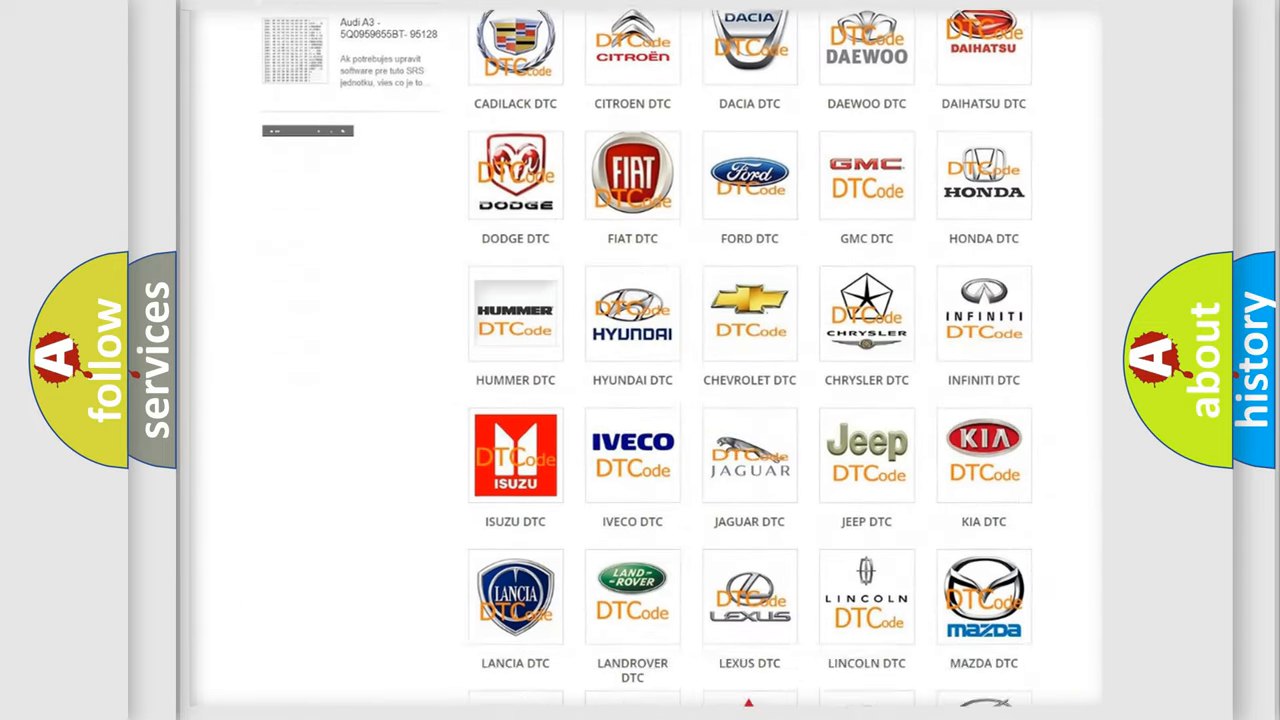
scroll("down", 3)
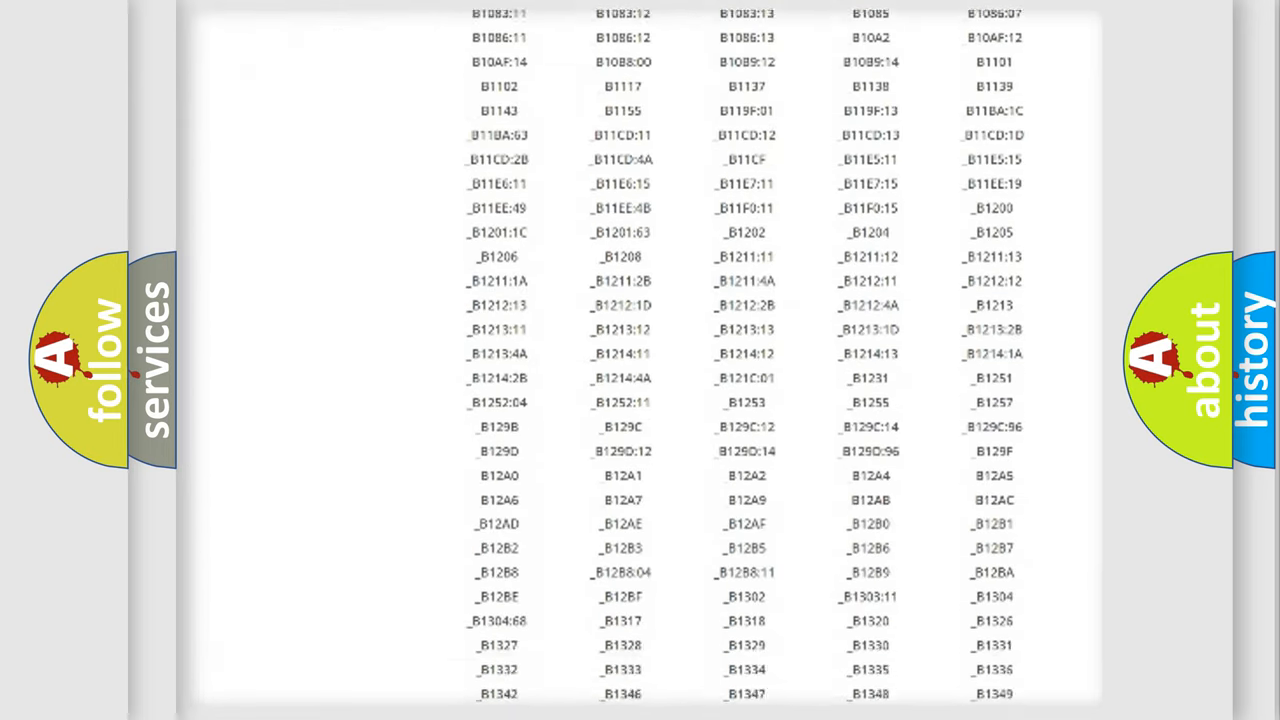
scroll("down", 3)
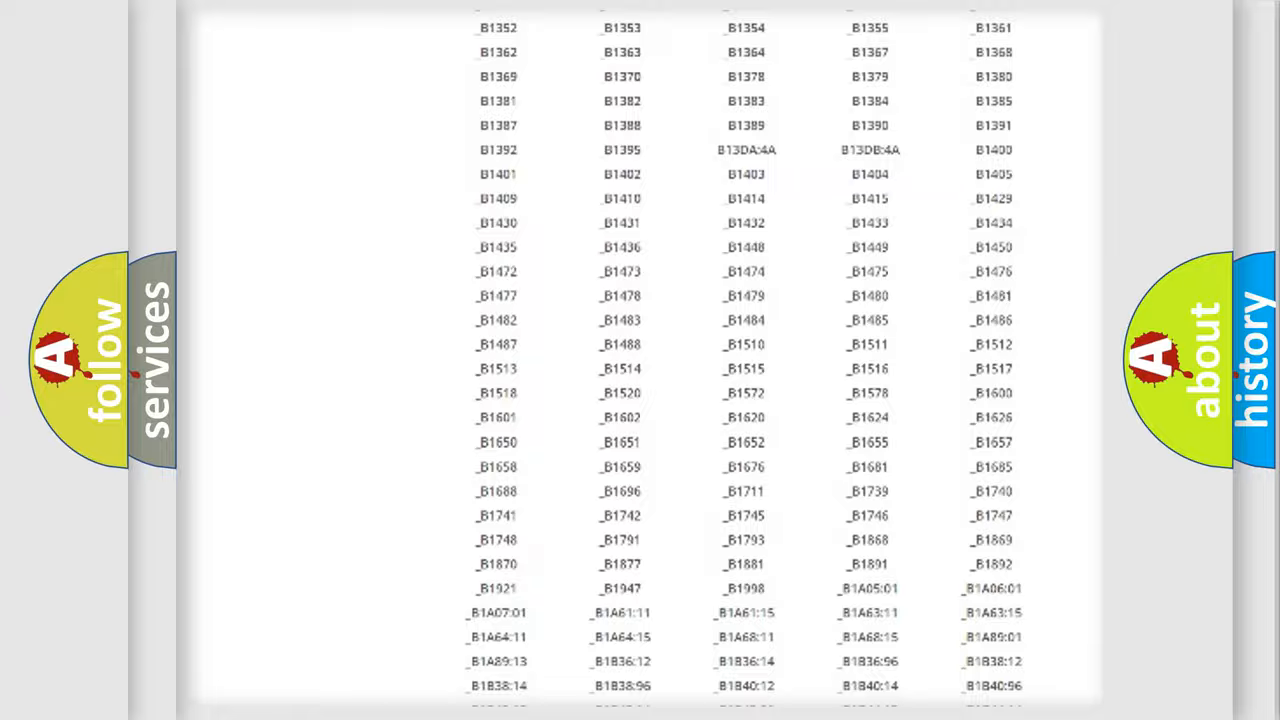